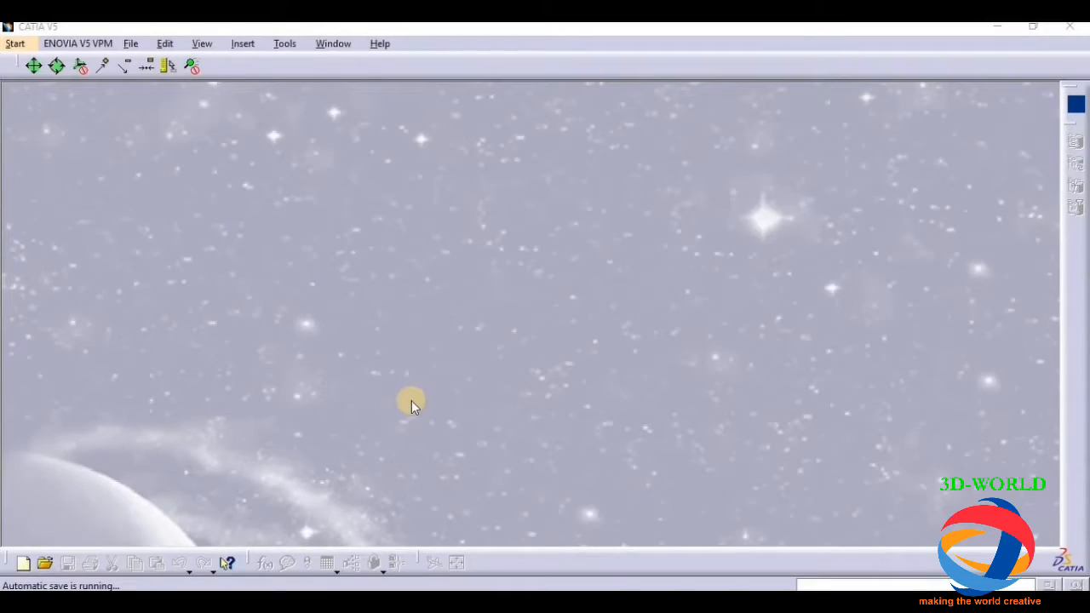
mouse_move(405, 402)
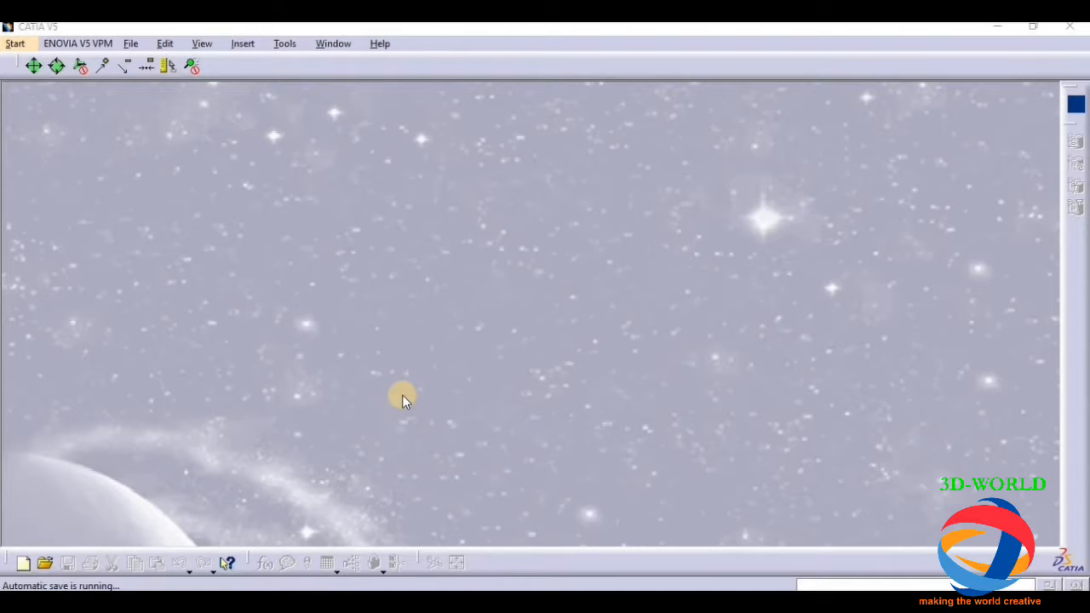
mouse_move(401, 390)
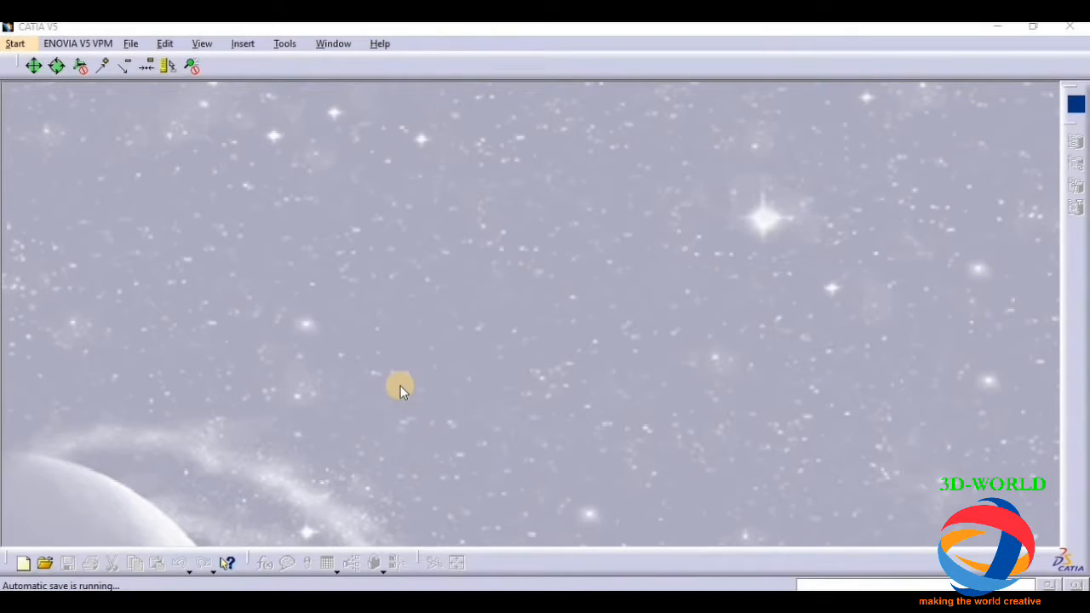
mouse_move(115, 101)
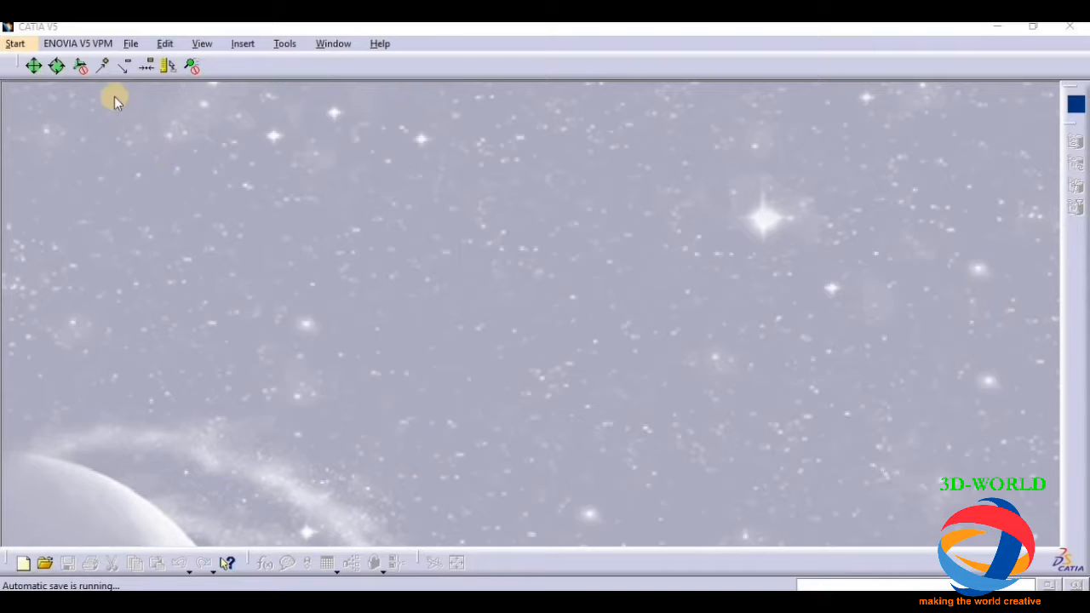
Start a Part Design part from the Start menu, accepting the default name Part1.
left_click(13, 45)
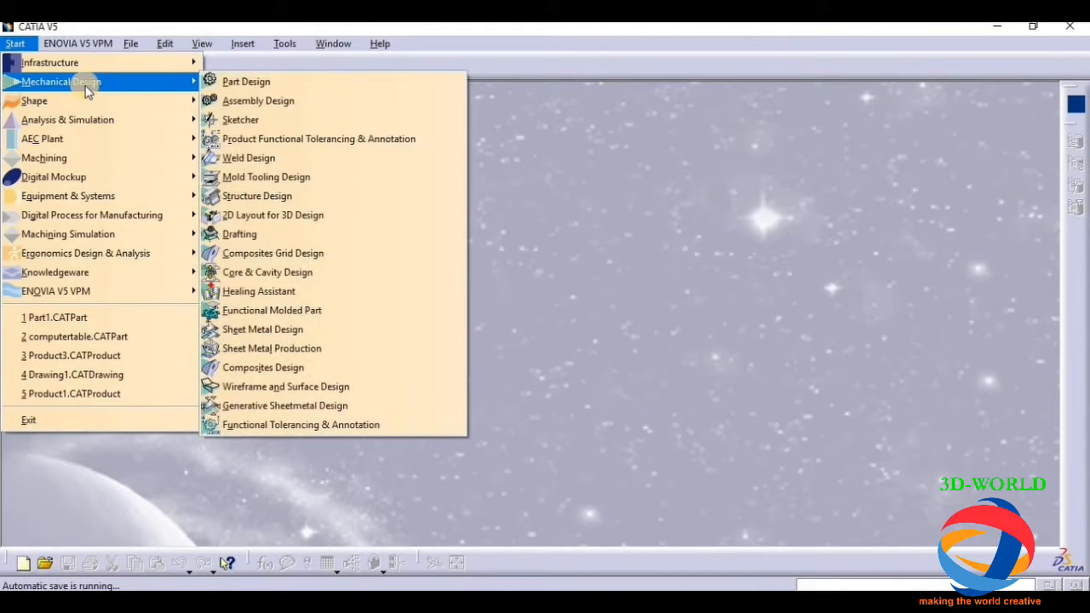
mouse_move(245, 82)
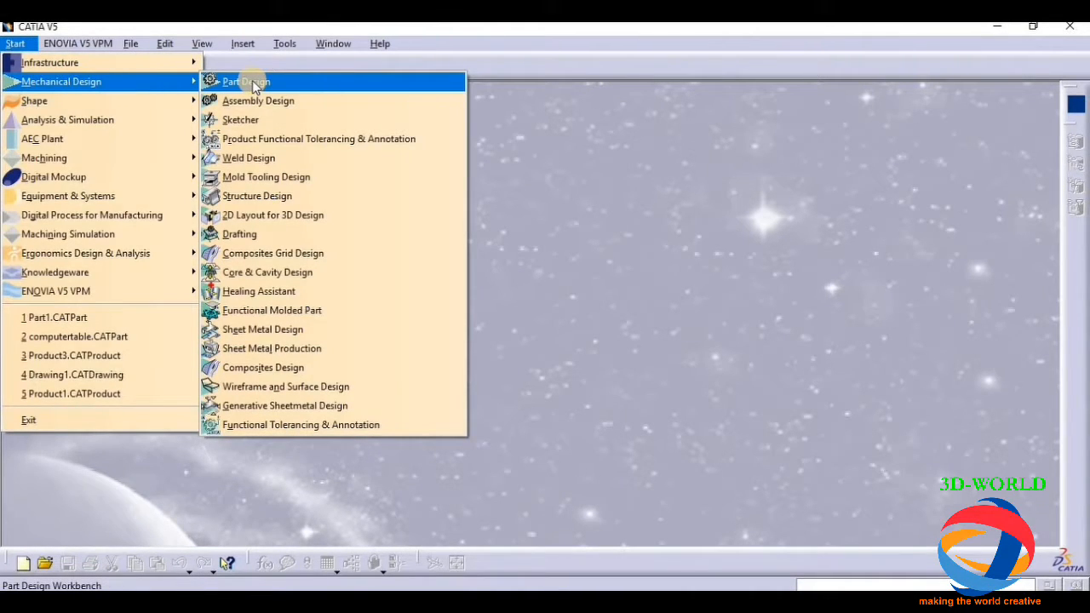
left_click(245, 81)
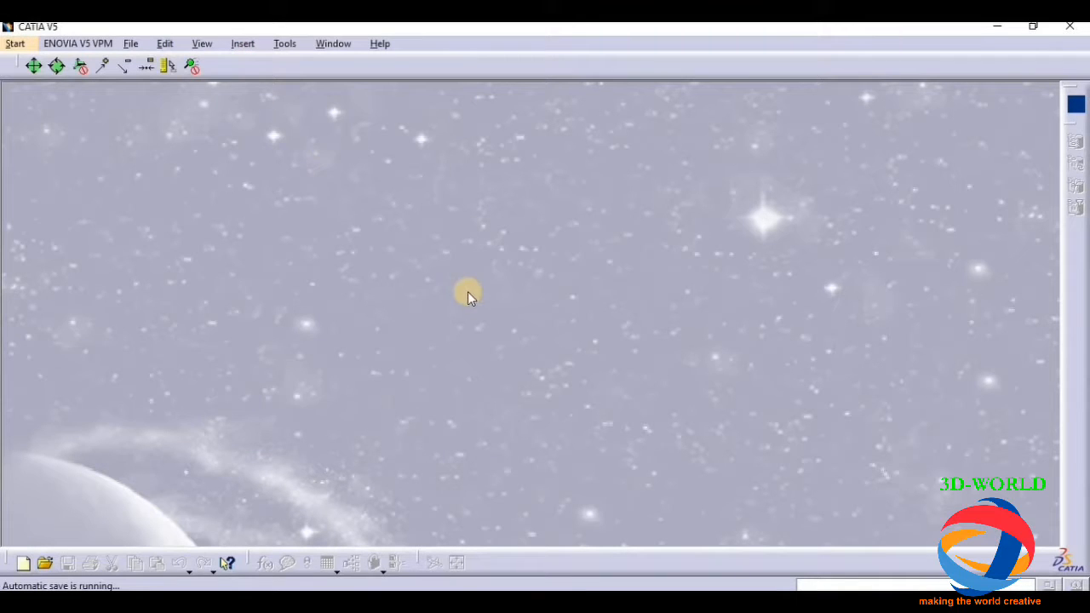
left_click(14, 44)
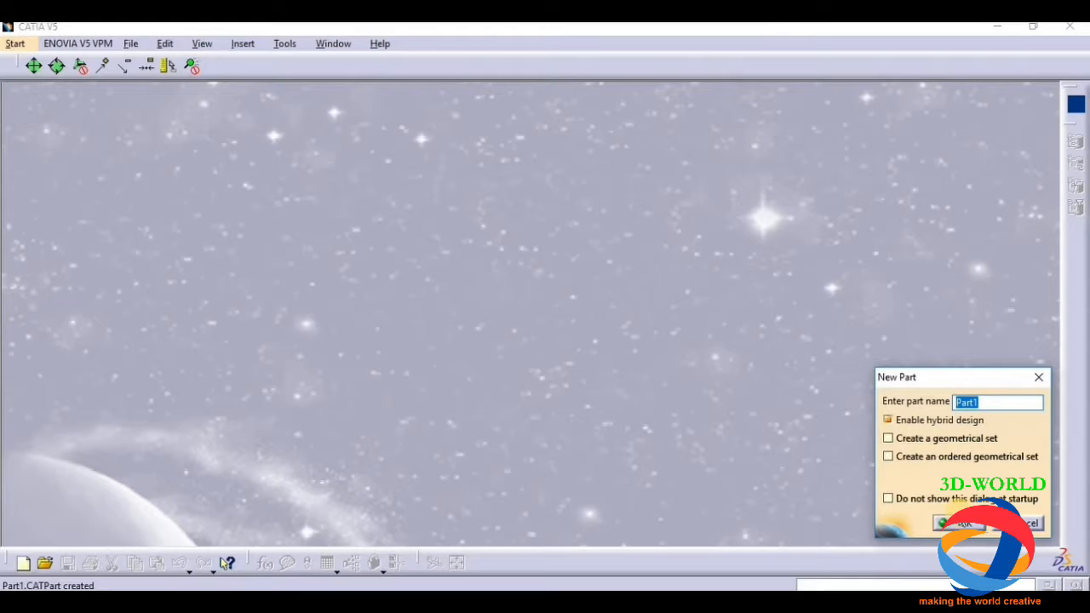
left_click(957, 523)
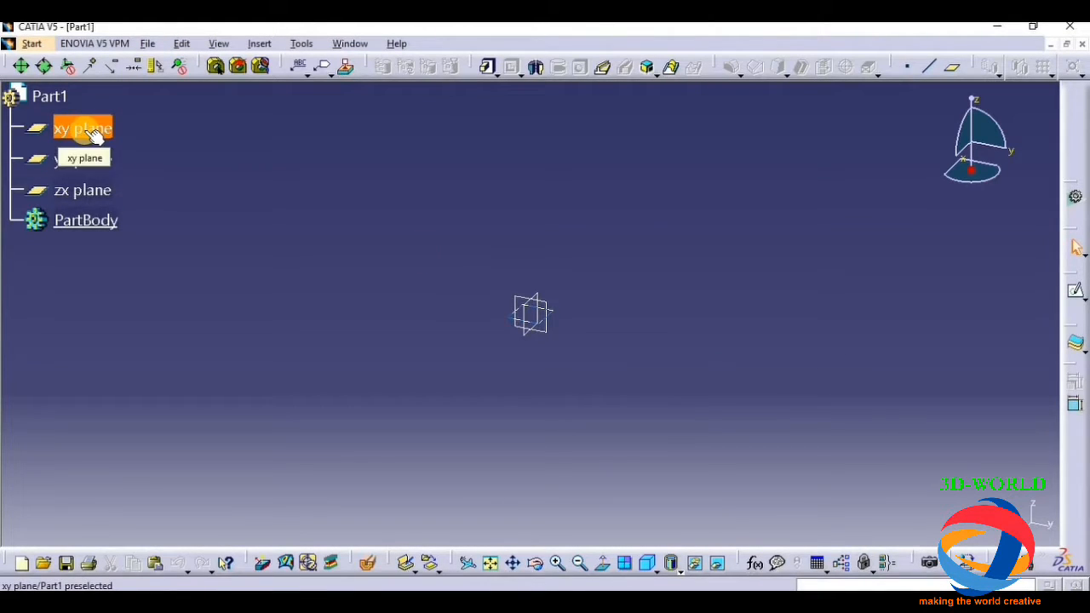
Sketch a large circle centred on the xy-plane origin and exit to the 3D part.
left_click(81, 127)
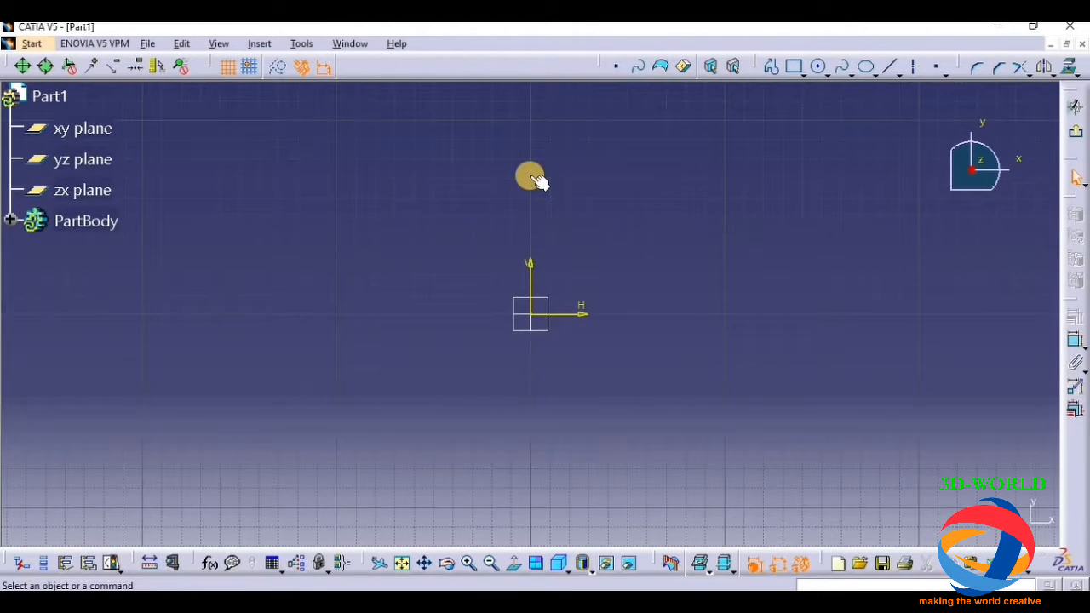
mouse_move(524, 174)
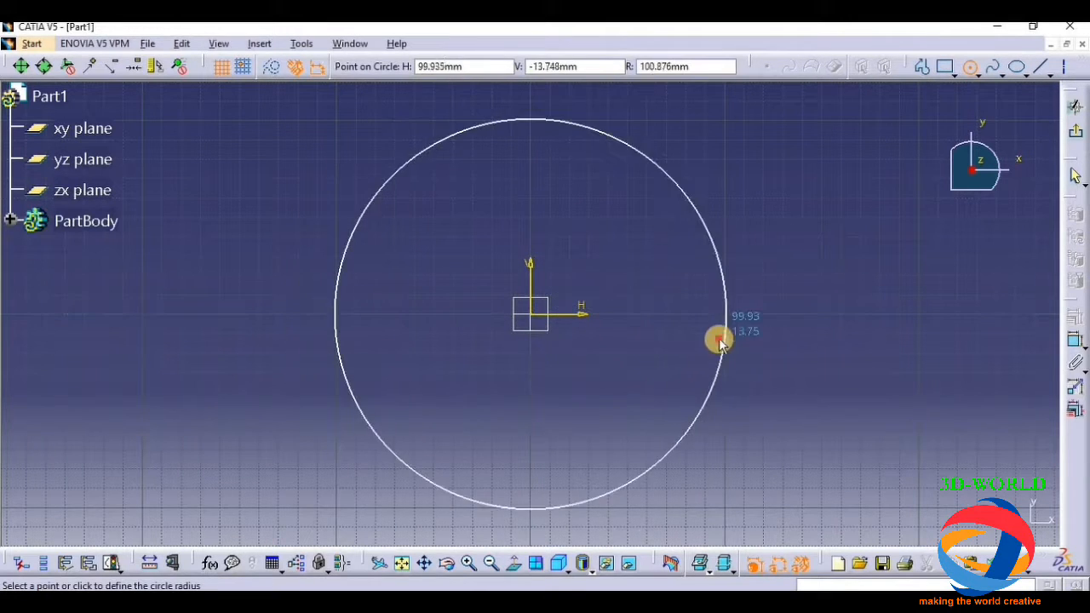
left_click(718, 340)
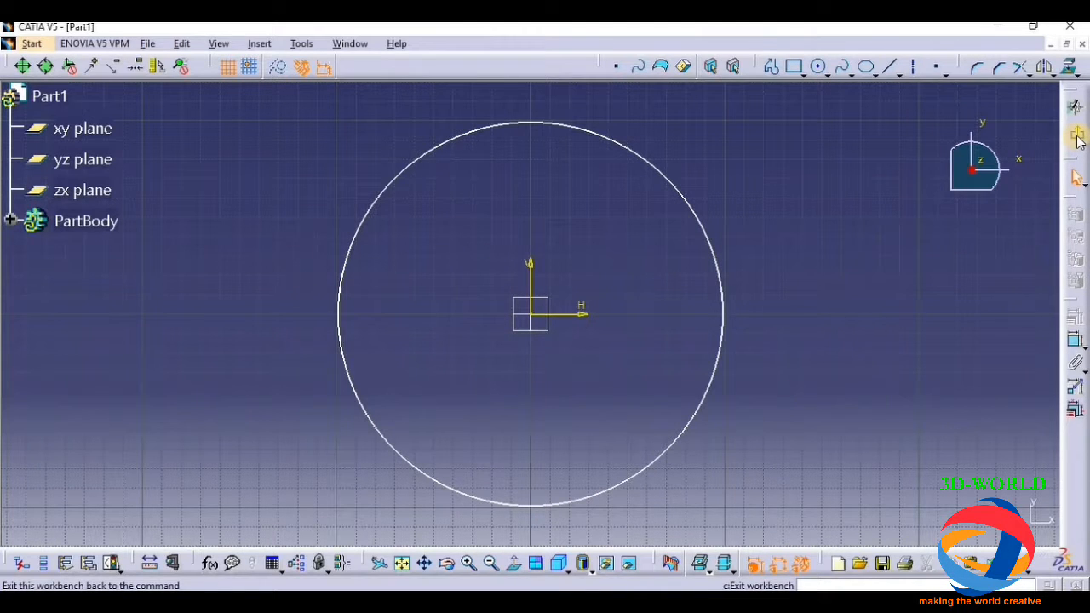
mouse_move(1076, 139)
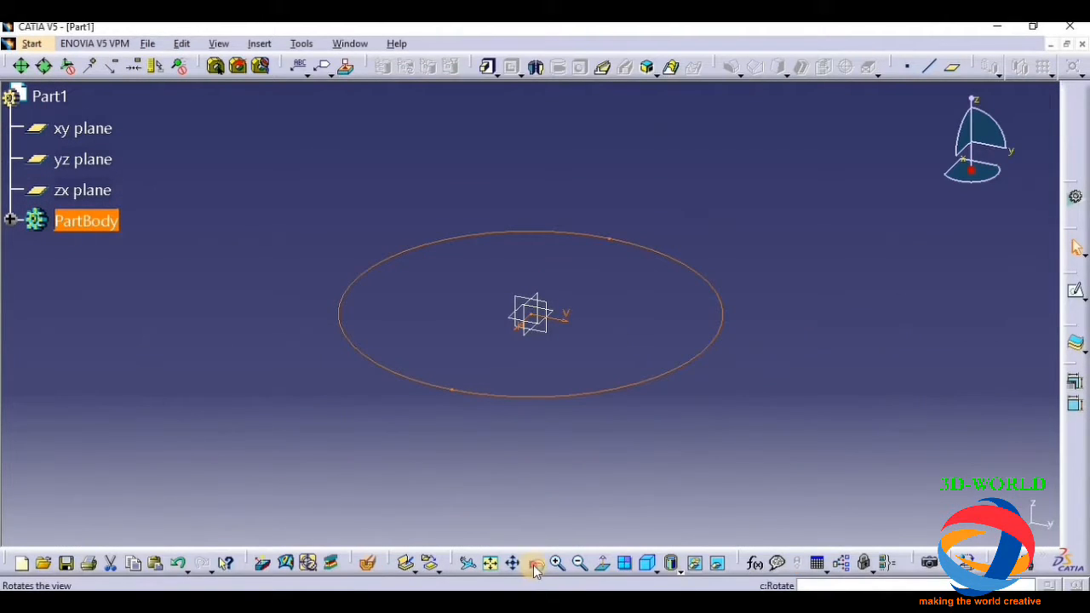
Orbit the part, then begin a new empty sketch on the xy plane.
left_click_drag(527, 315, 647, 415)
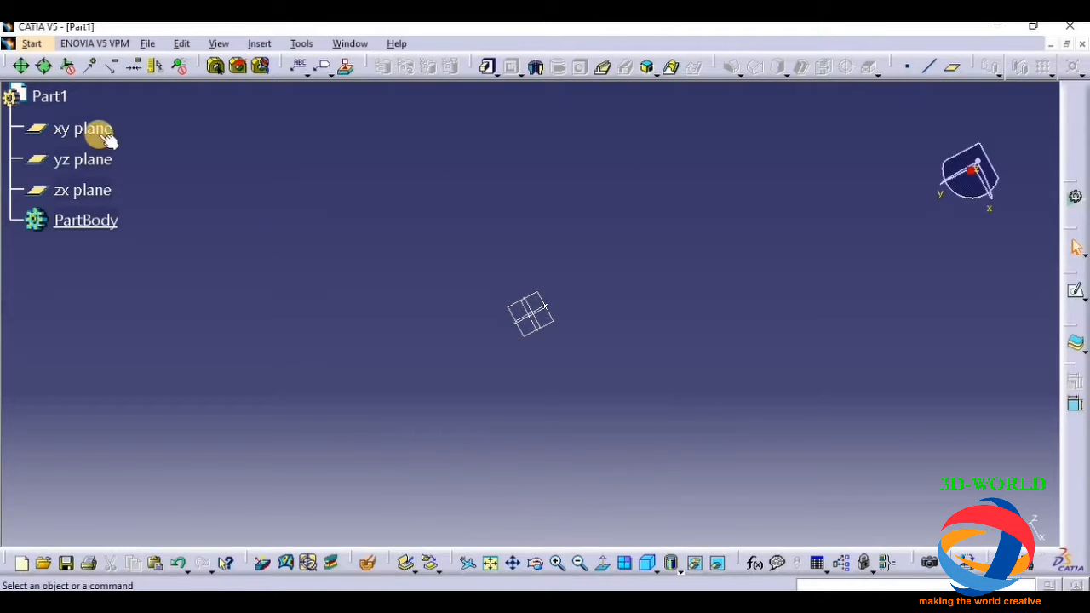
left_click(82, 127)
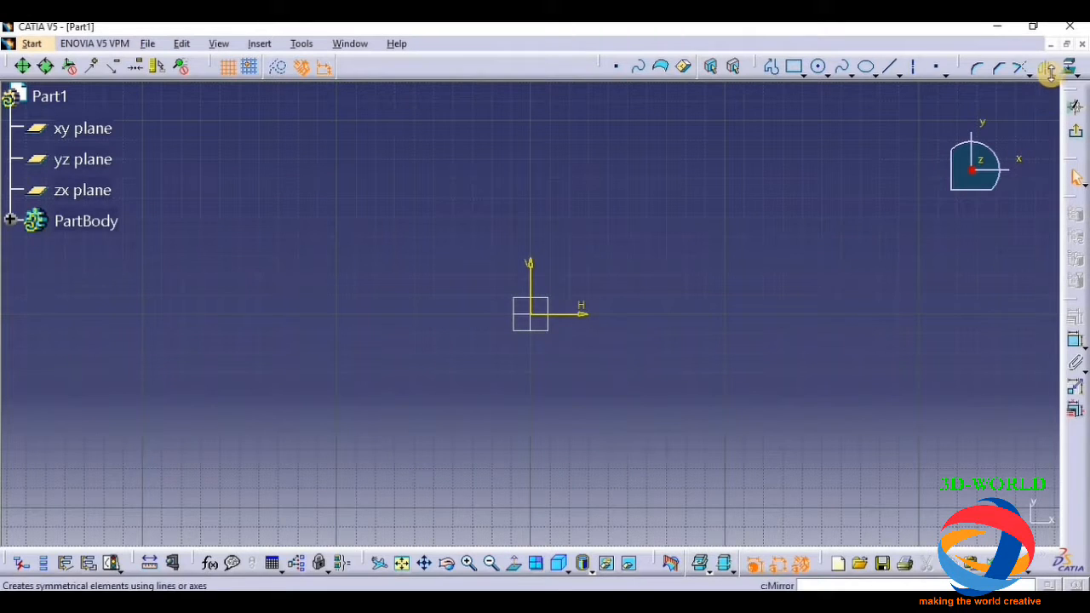
Draw a circle offset right of the origin with a vertical diameter line through it.
left_click(1046, 67)
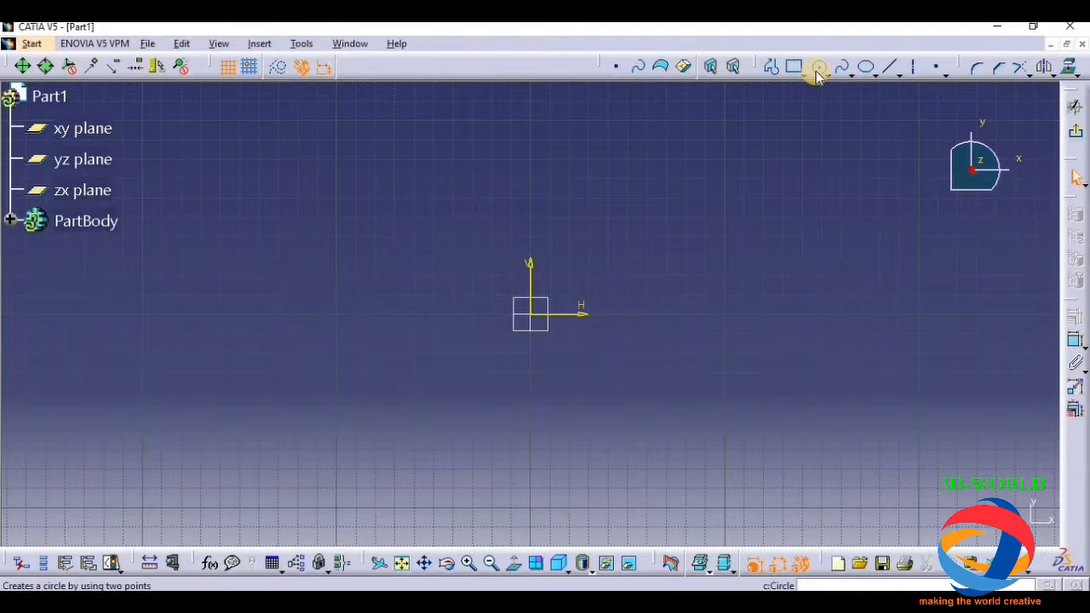
left_click(818, 67)
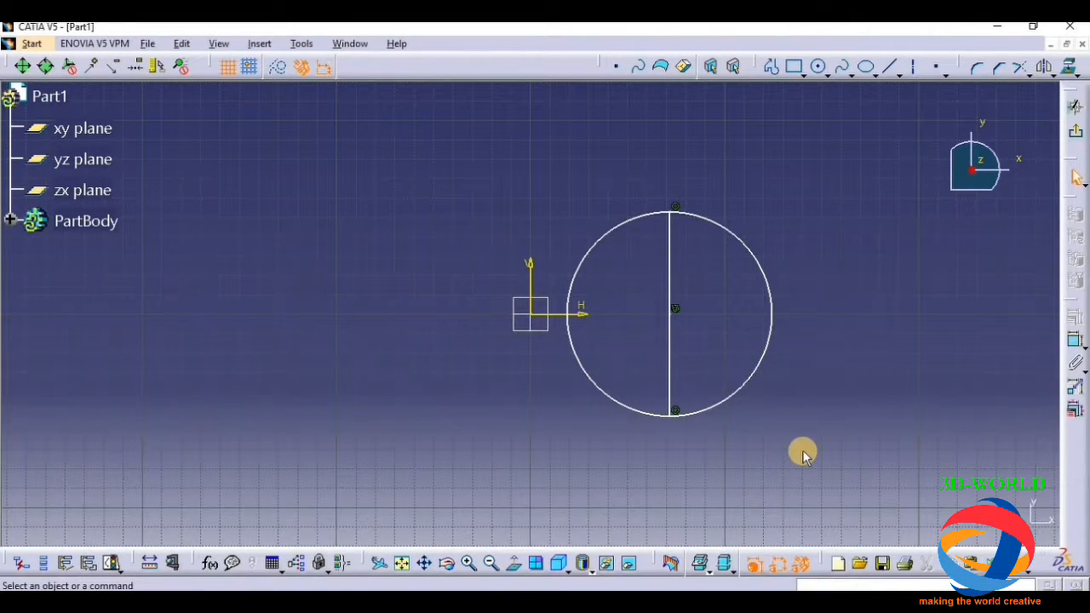
mouse_move(543, 254)
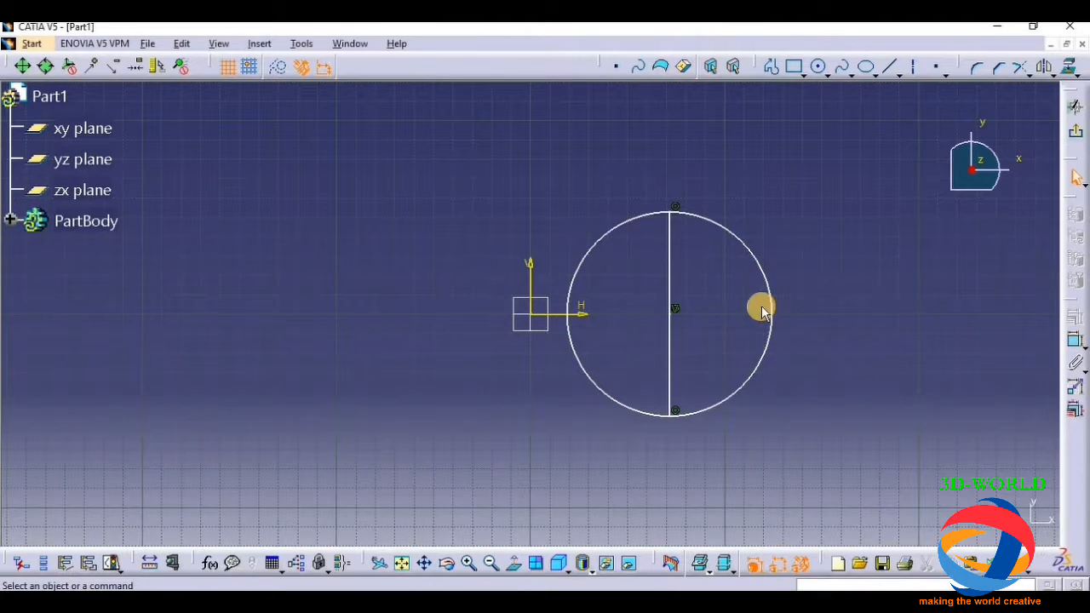
mouse_move(782, 344)
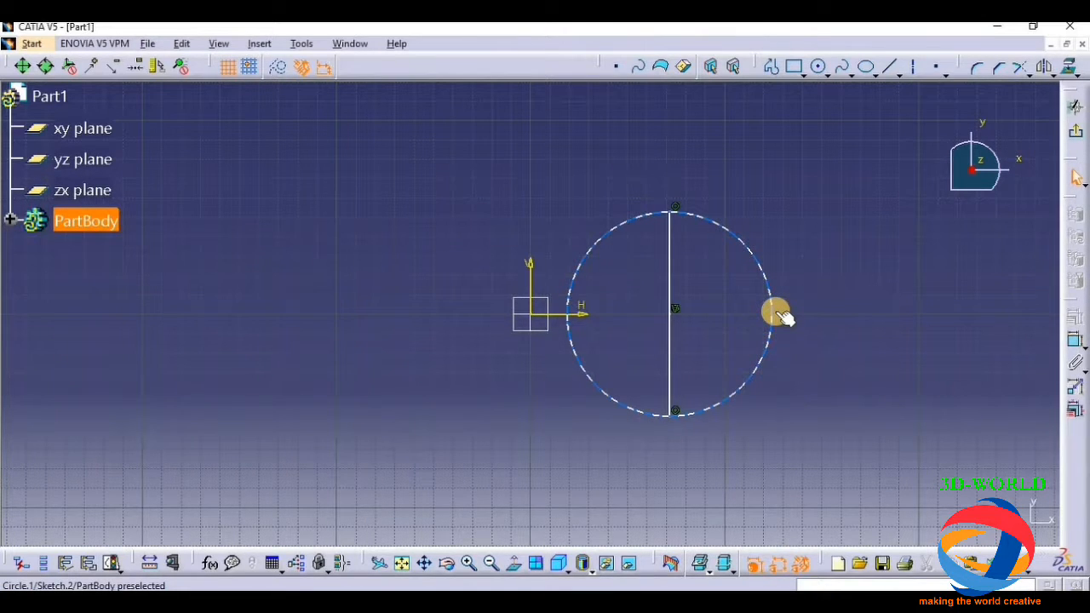
Select the offset circle as the element to mirror across the vertical axis.
left_click(775, 307)
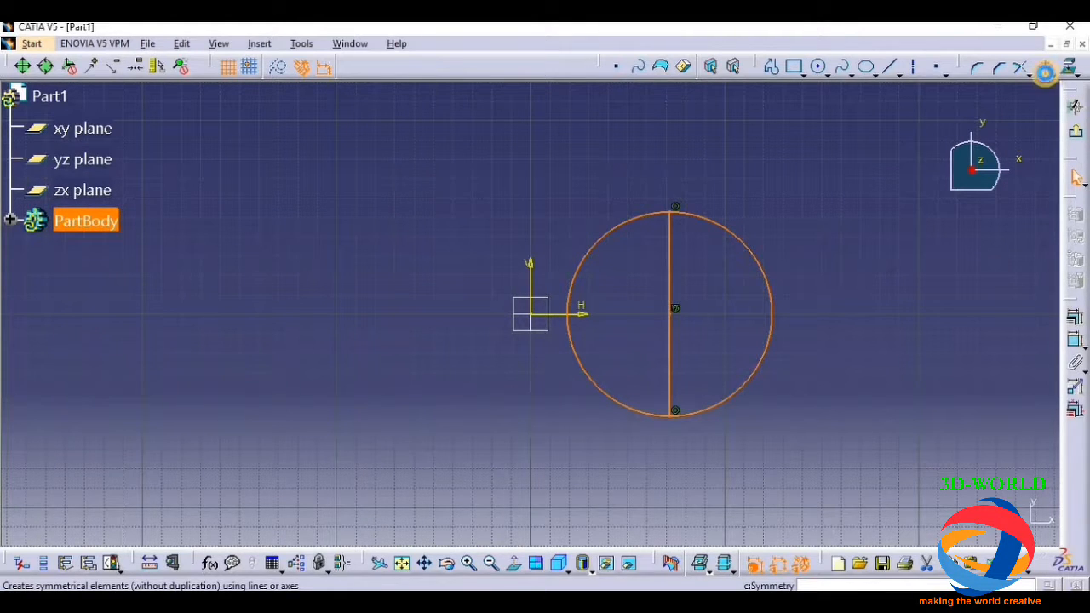
mouse_move(531, 275)
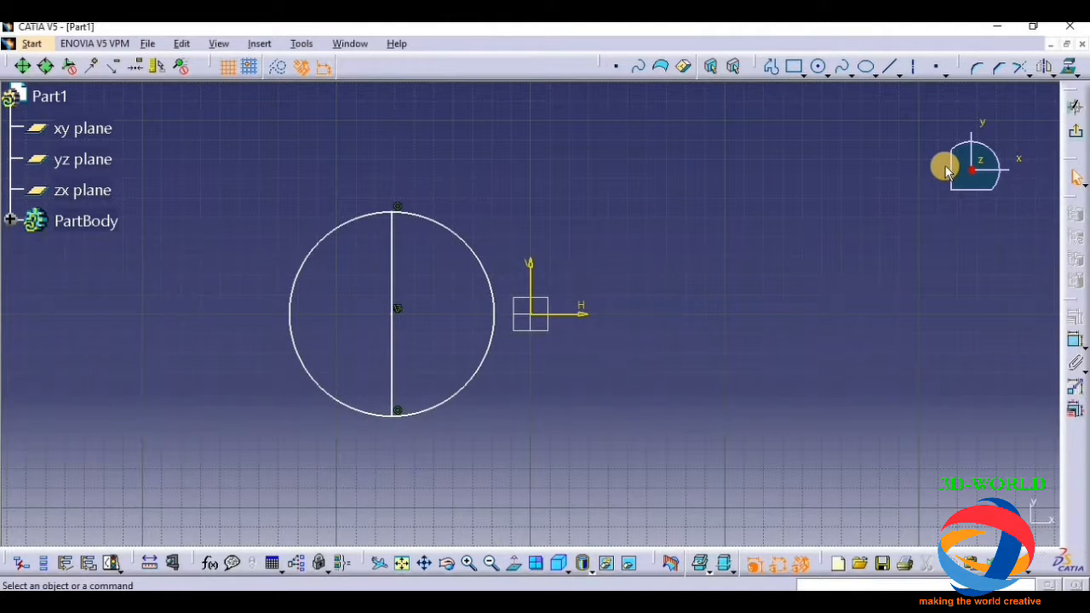
mouse_move(923, 170)
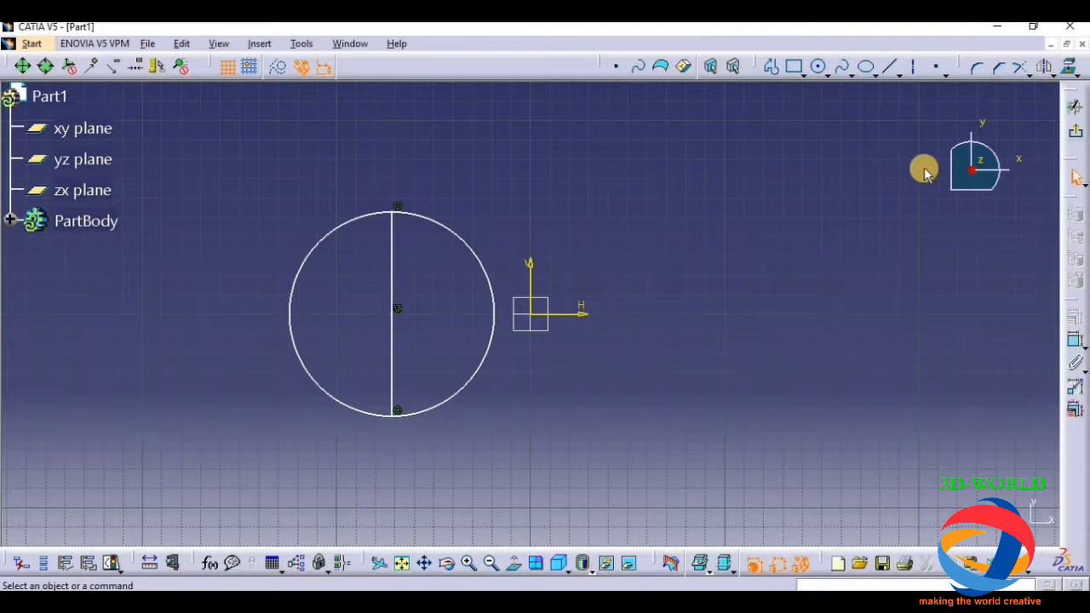
Translate the circle into 4 duplicate instances shifted a short distance to the right.
left_click(469, 385)
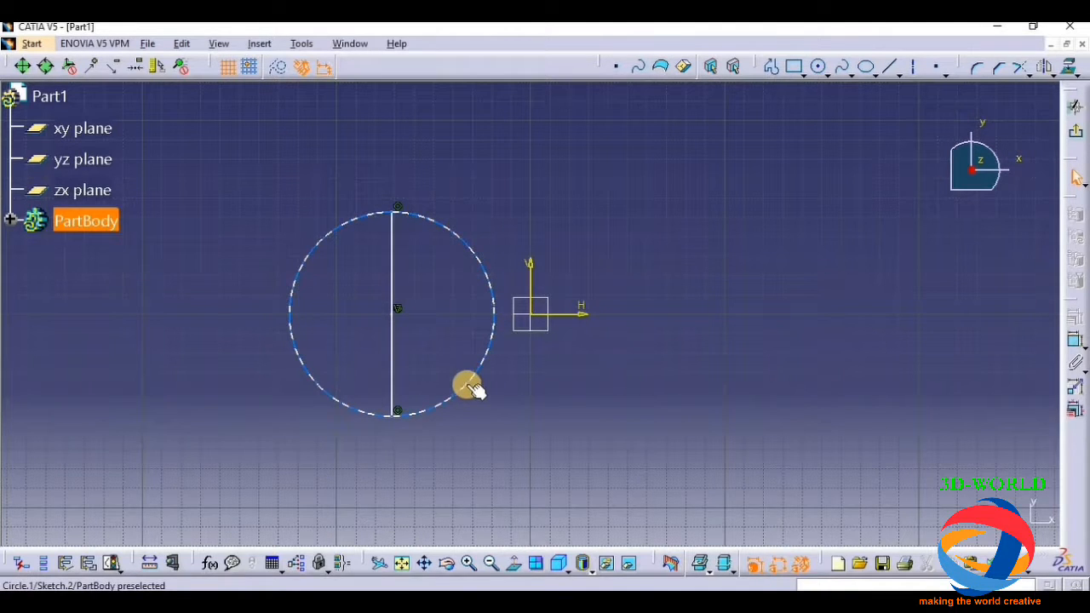
mouse_move(862, 169)
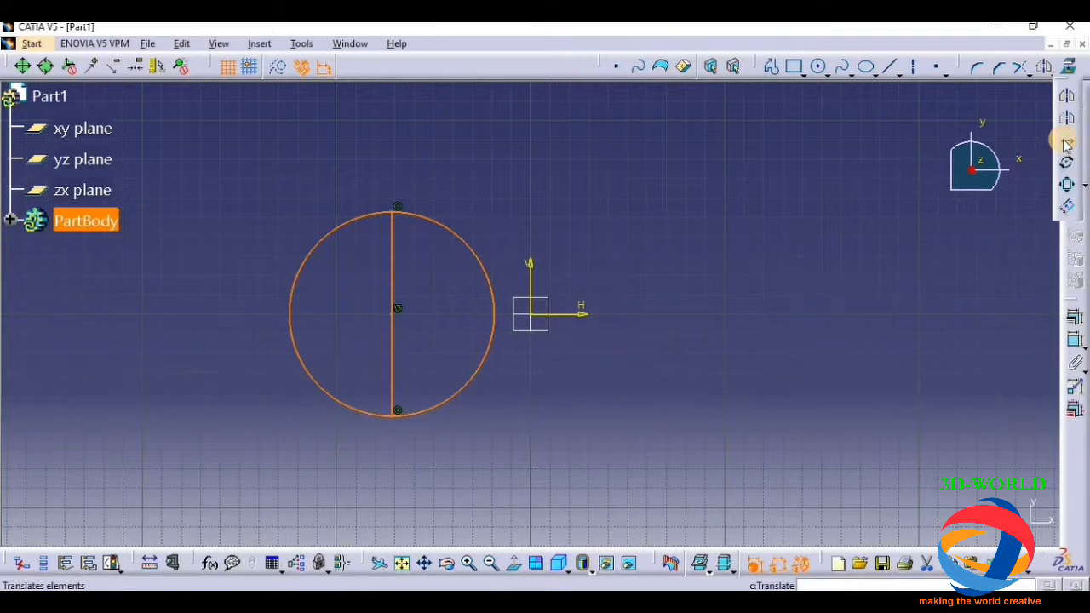
left_click(20, 65)
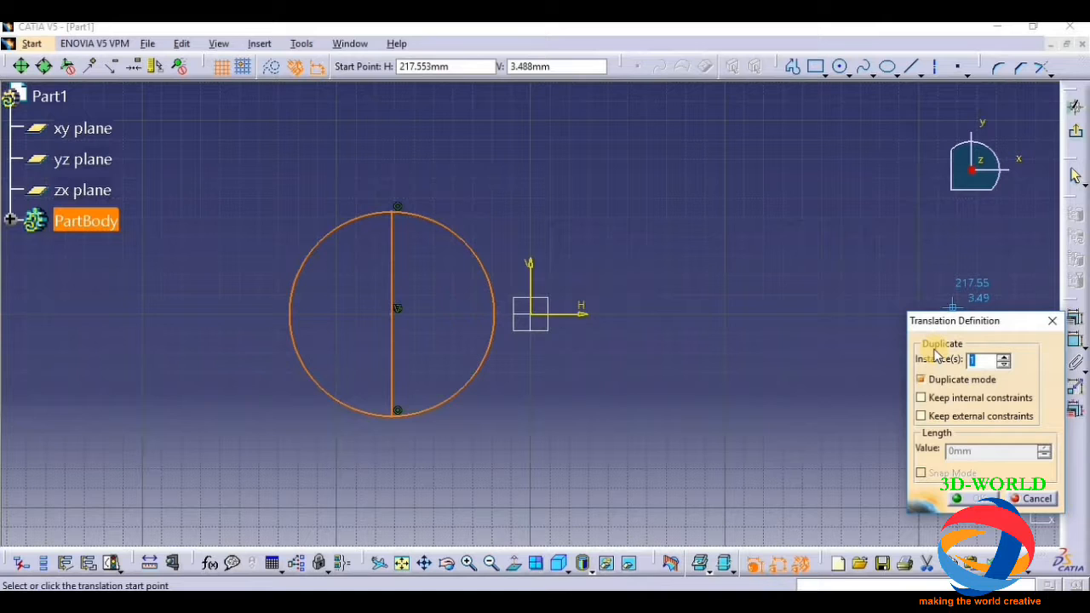
type("4")
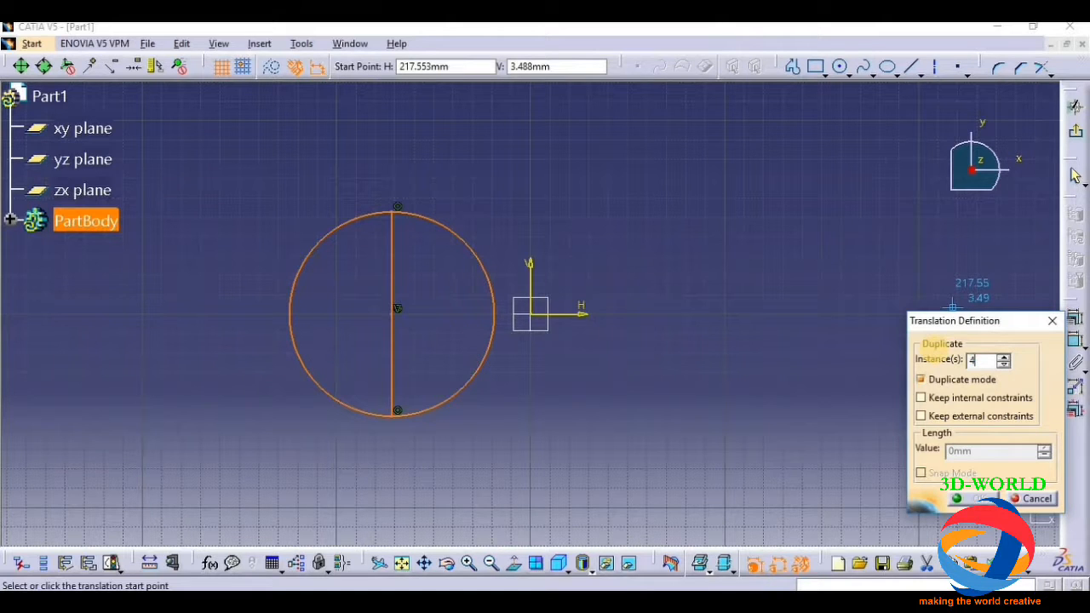
mouse_move(763, 385)
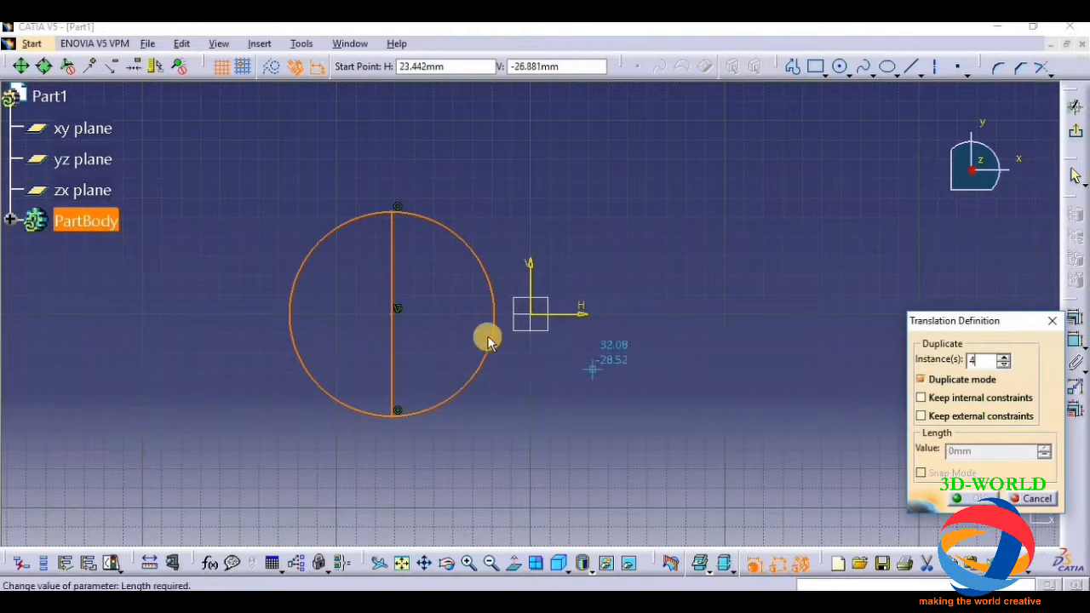
left_click_drag(487, 334, 684, 395)
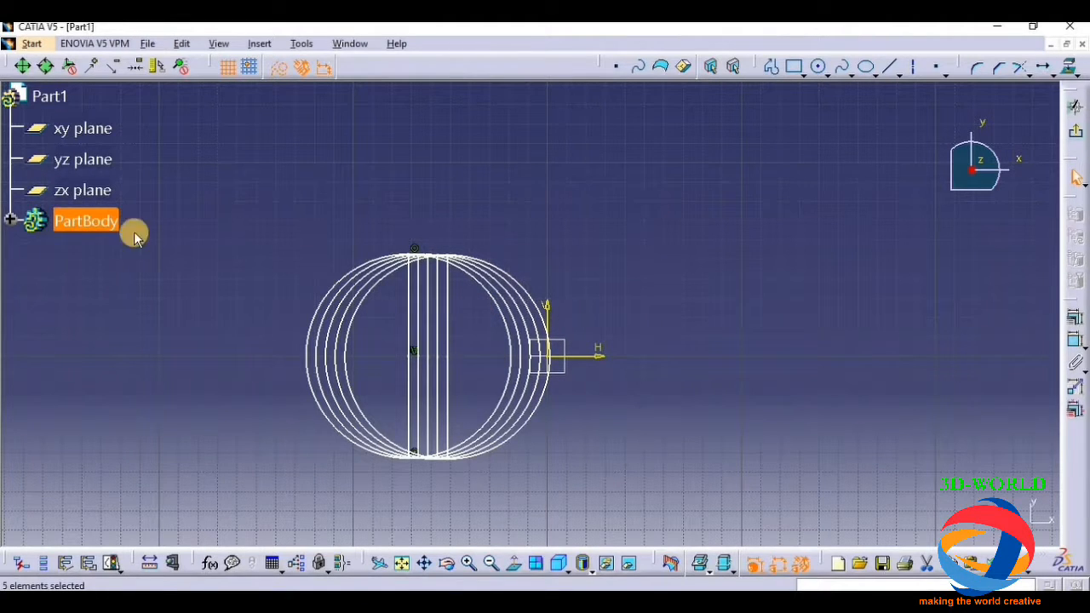
mouse_move(534, 303)
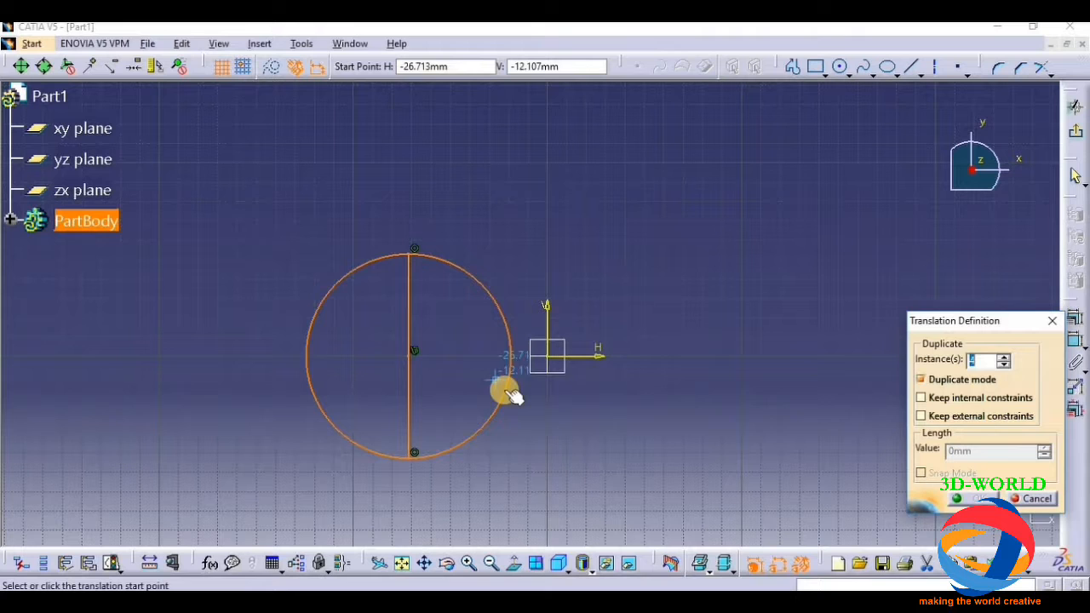
Translate the circle into 4 duplicates spread widely apart to the right.
left_click_drag(502, 392, 780, 390)
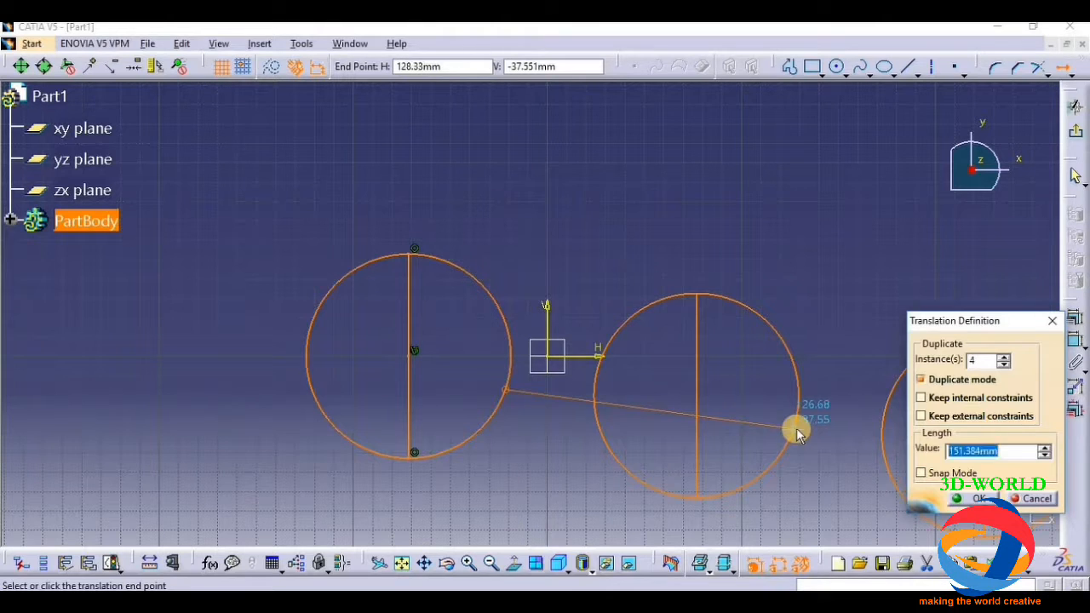
left_click_drag(797, 429, 843, 361)
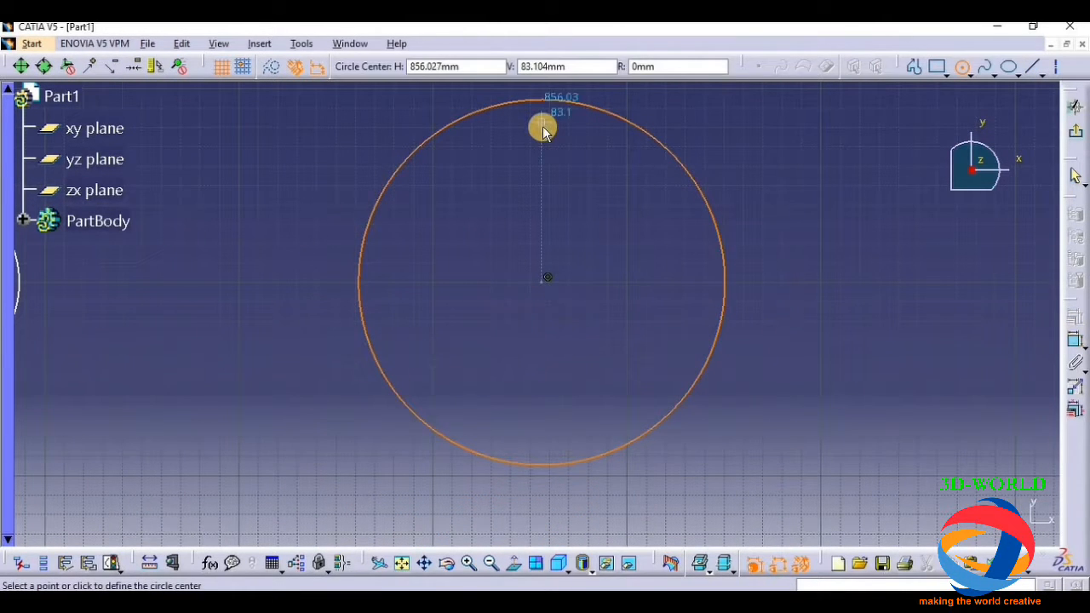
Draw a large circle with a small hole circle on its top edge, ready for rotation.
left_click(545, 132)
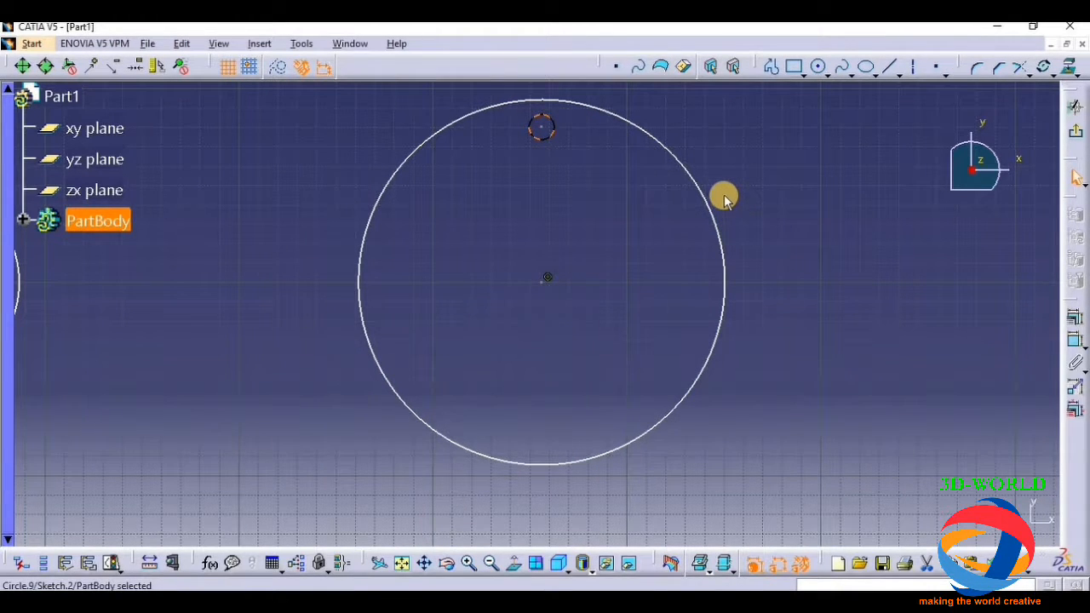
mouse_move(831, 259)
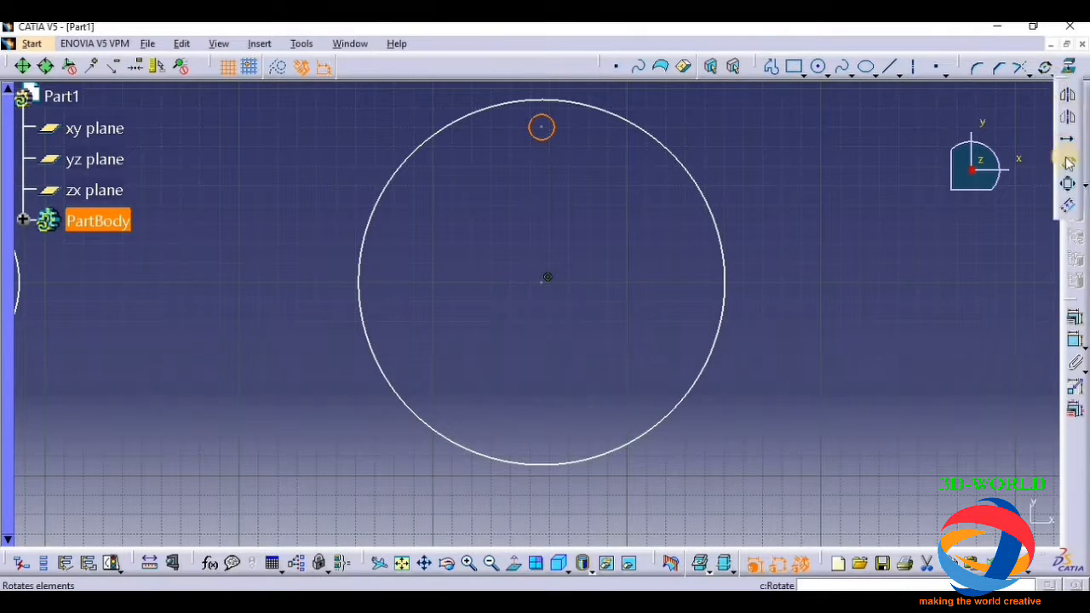
mouse_move(1067, 164)
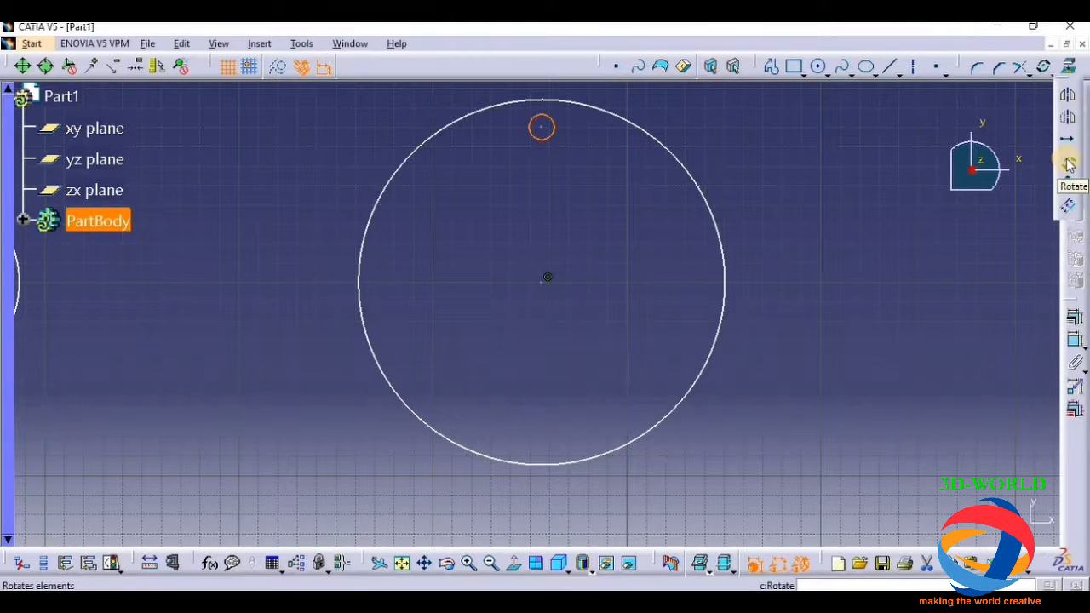
left_click(1069, 162)
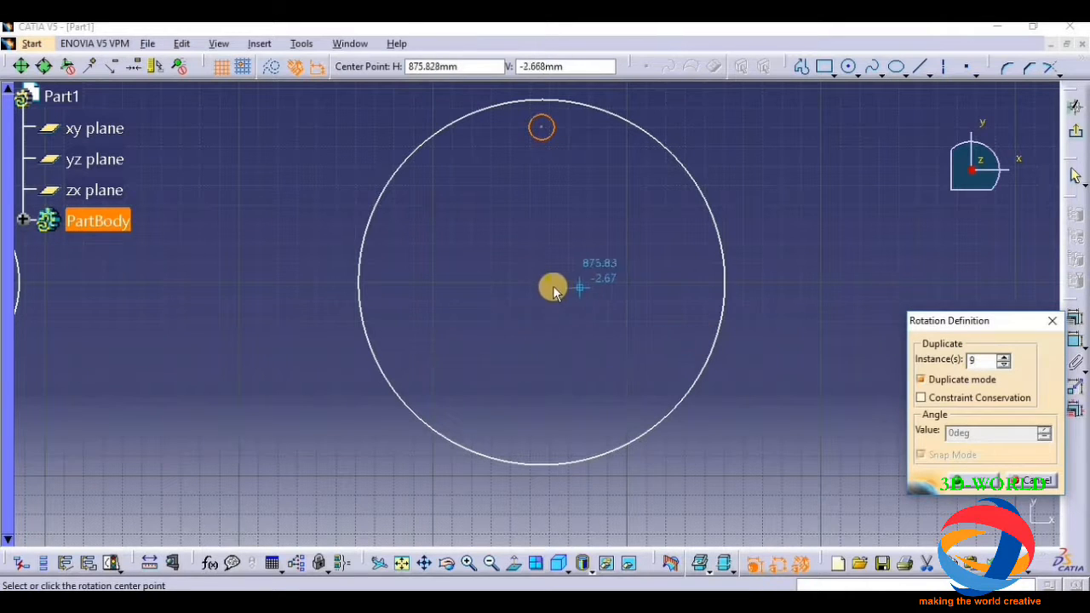
Rotate-duplicate the small circle about the large circle's centre at 360/10 spacing for ten holes.
left_click(552, 286)
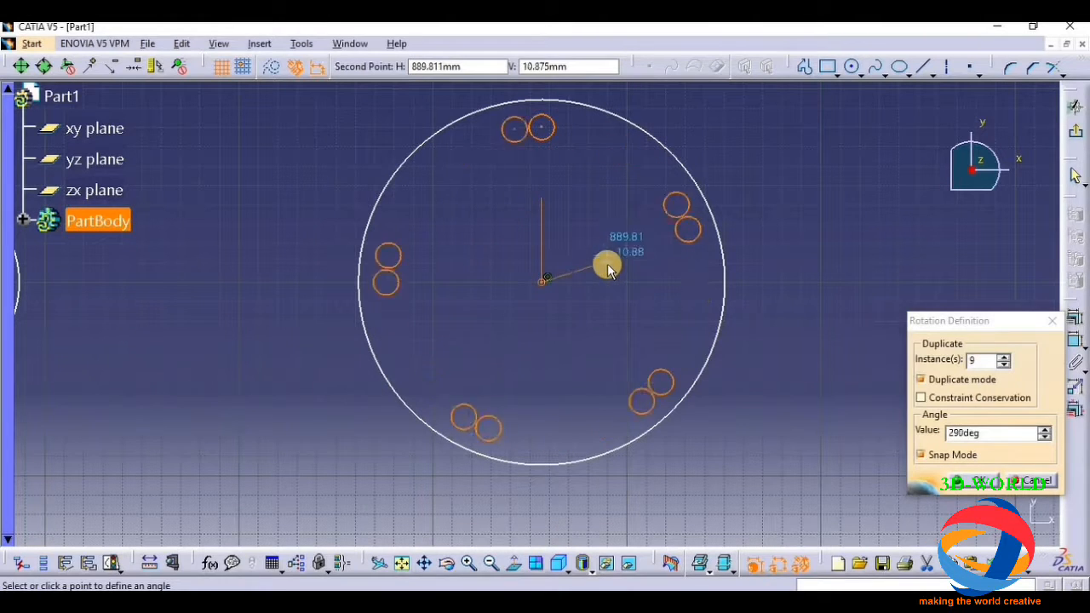
left_click_drag(606, 264, 783, 383)
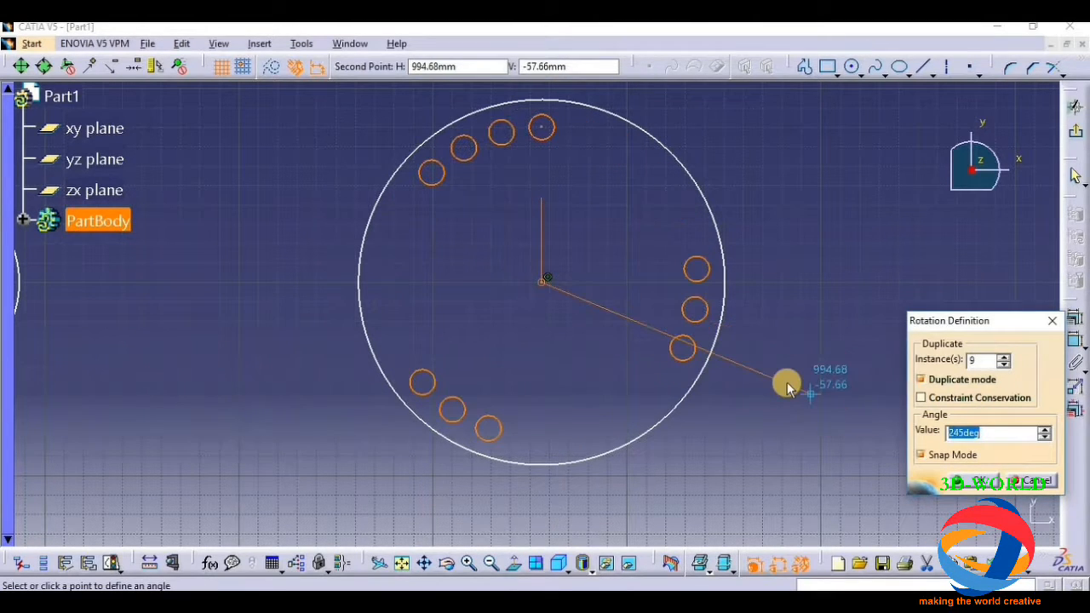
type("360/1")
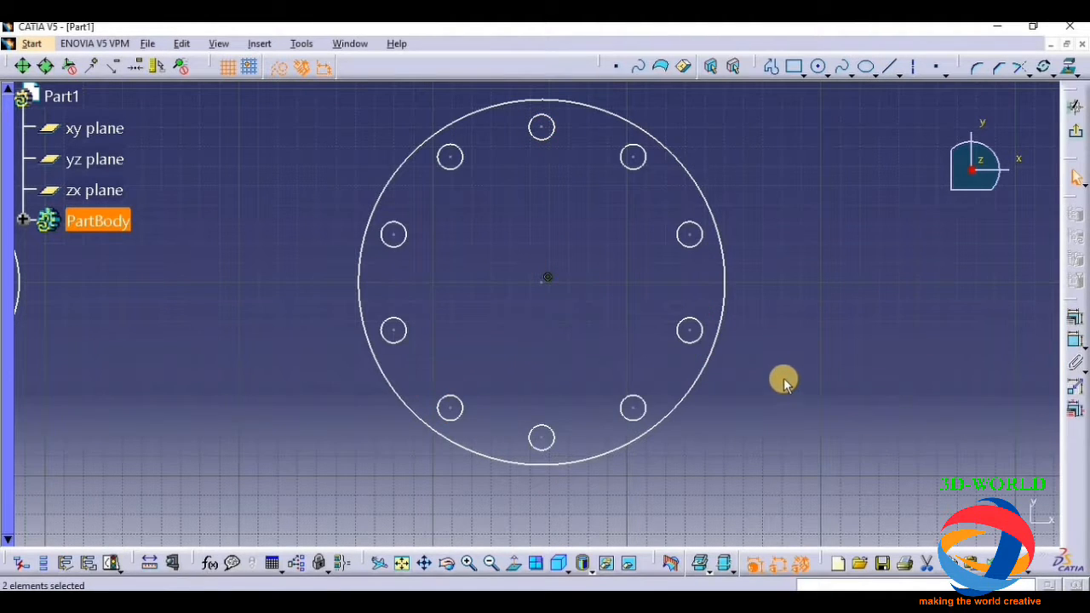
left_click(776, 378)
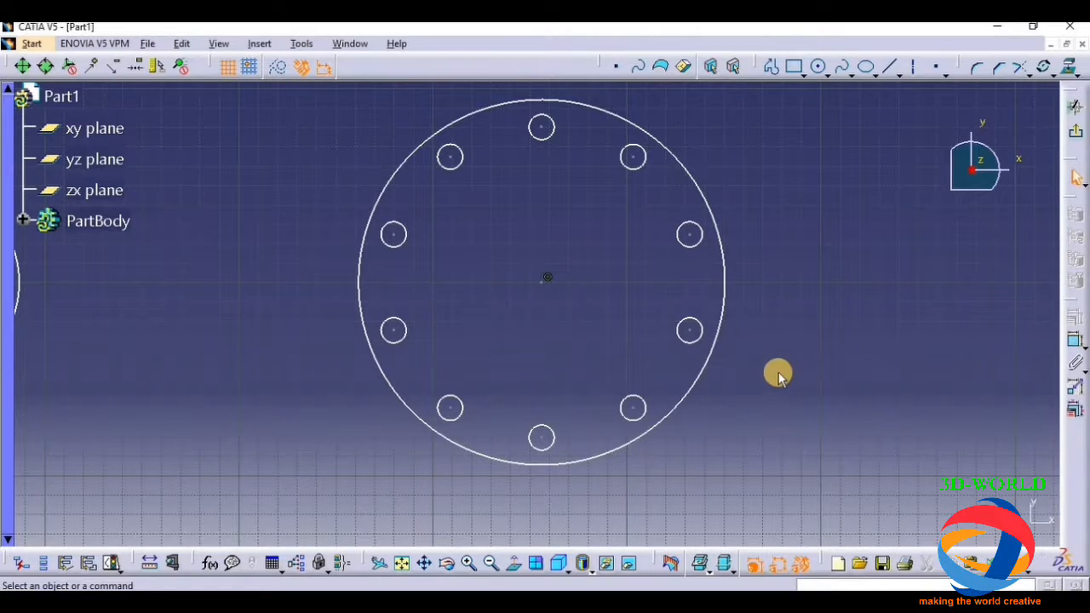
mouse_move(786, 358)
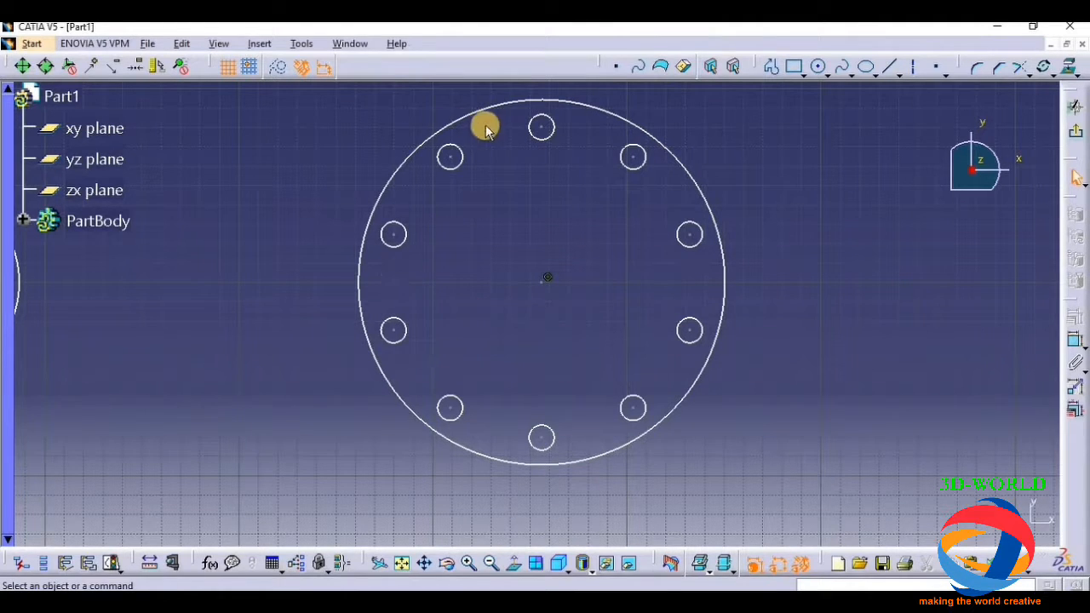
mouse_move(531, 201)
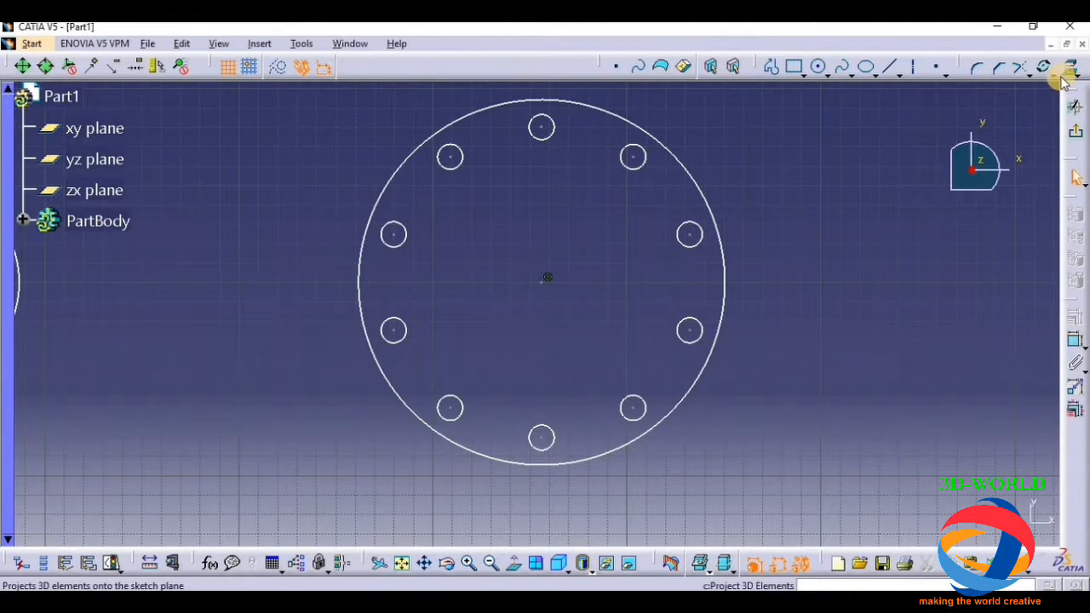
Scale-duplicate the large circle about its own centre into a slightly smaller concentric copy, keeping the original.
left_click(721, 313)
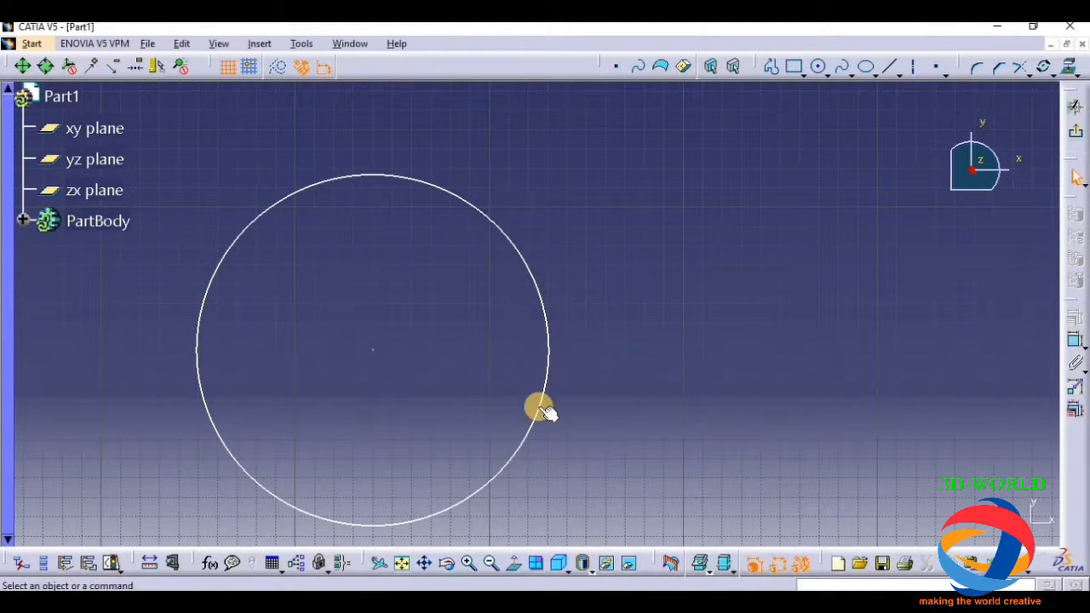
left_click(541, 409)
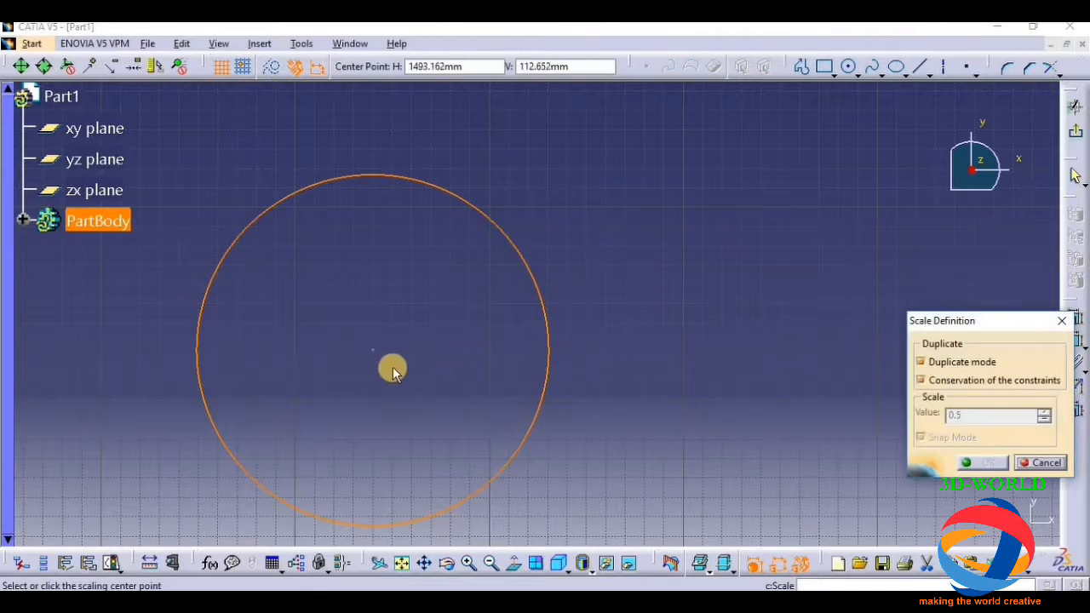
left_click(392, 371)
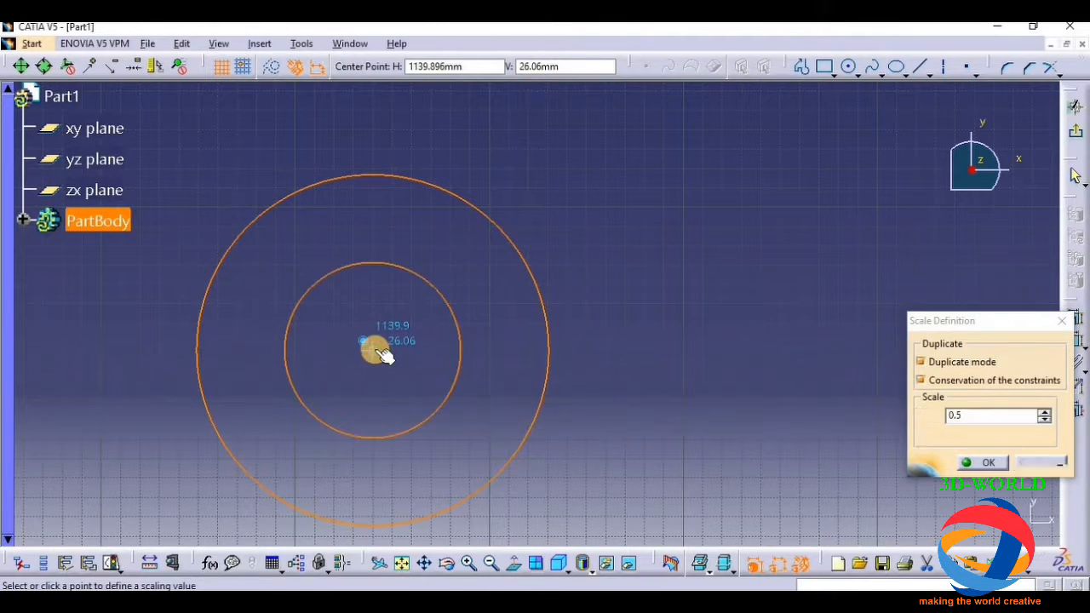
left_click_drag(378, 349, 378, 264)
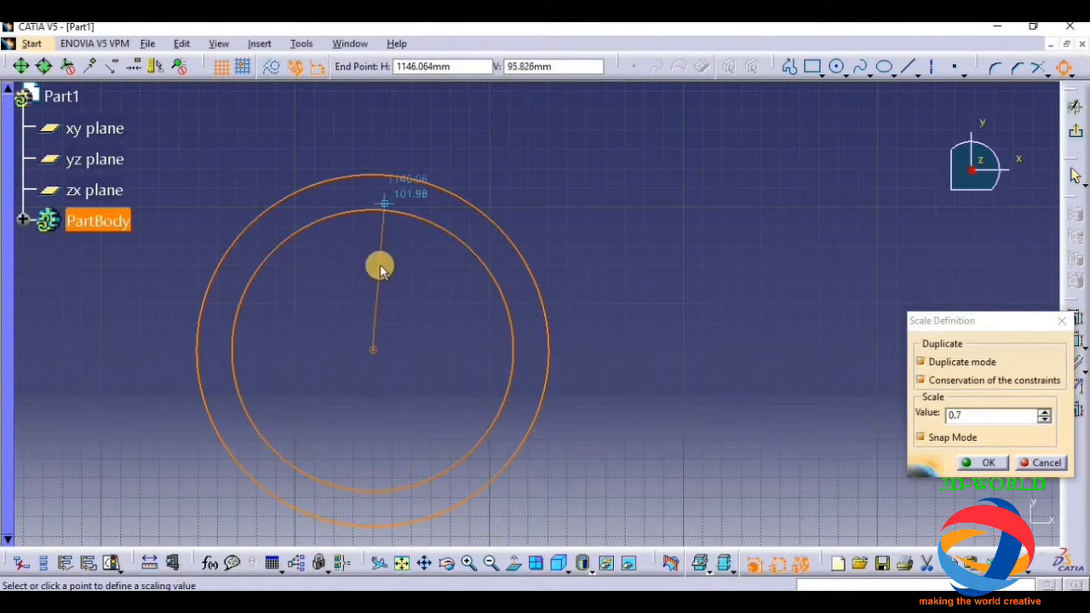
left_click(988, 461)
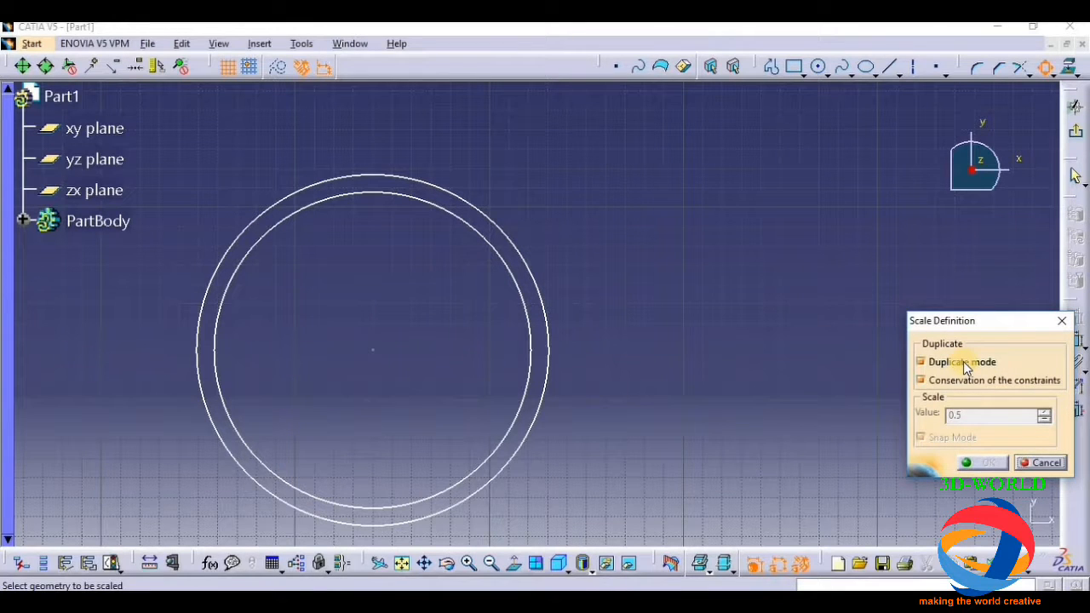
left_click(525, 322)
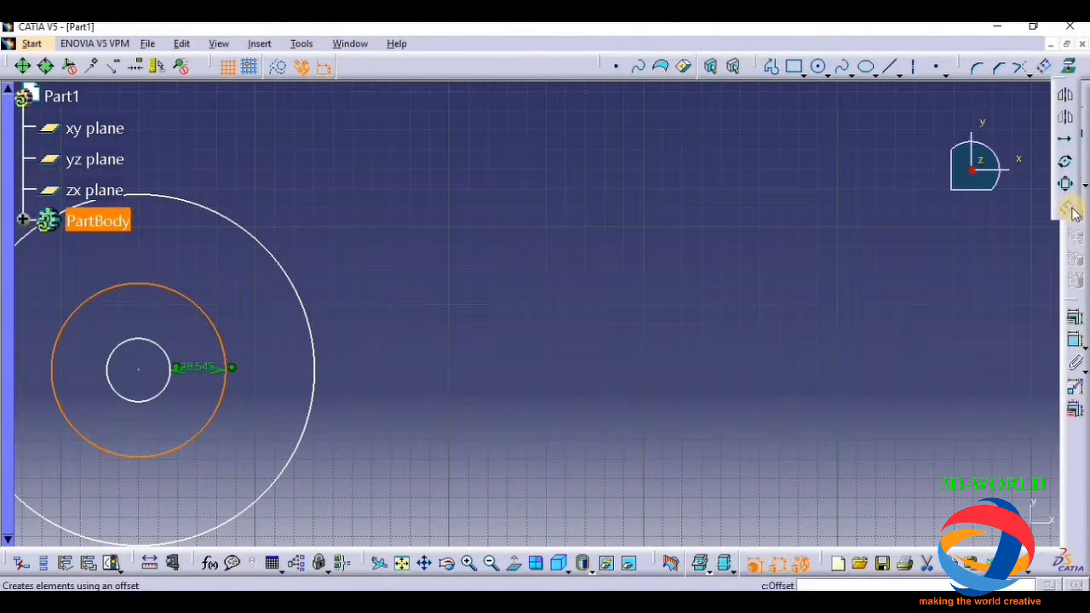
mouse_move(1071, 211)
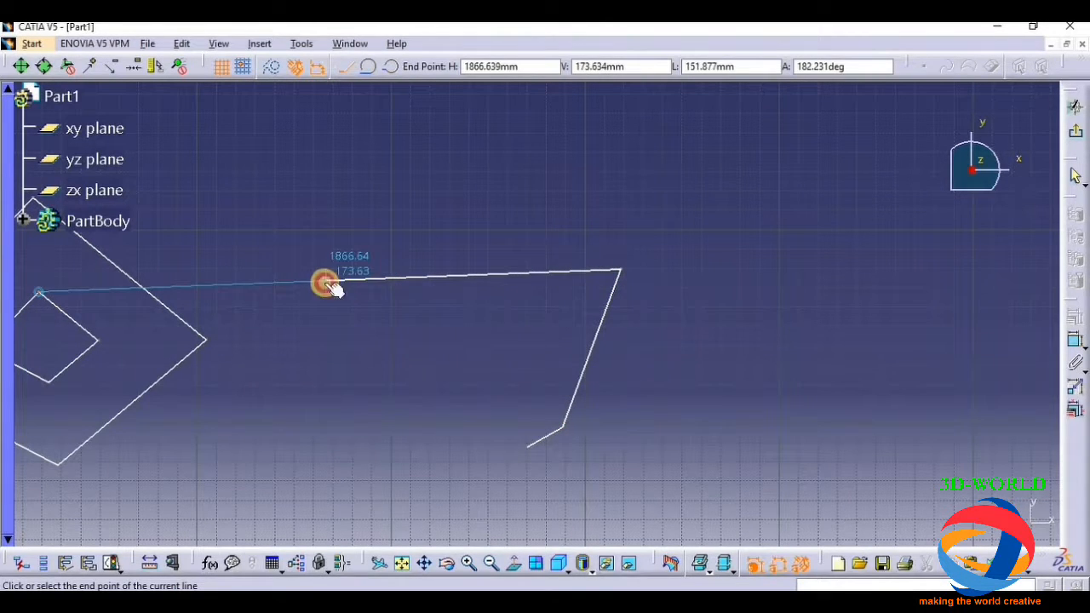
Complete the triangle profile and place a smaller offset copy inside it.
left_click(528, 449)
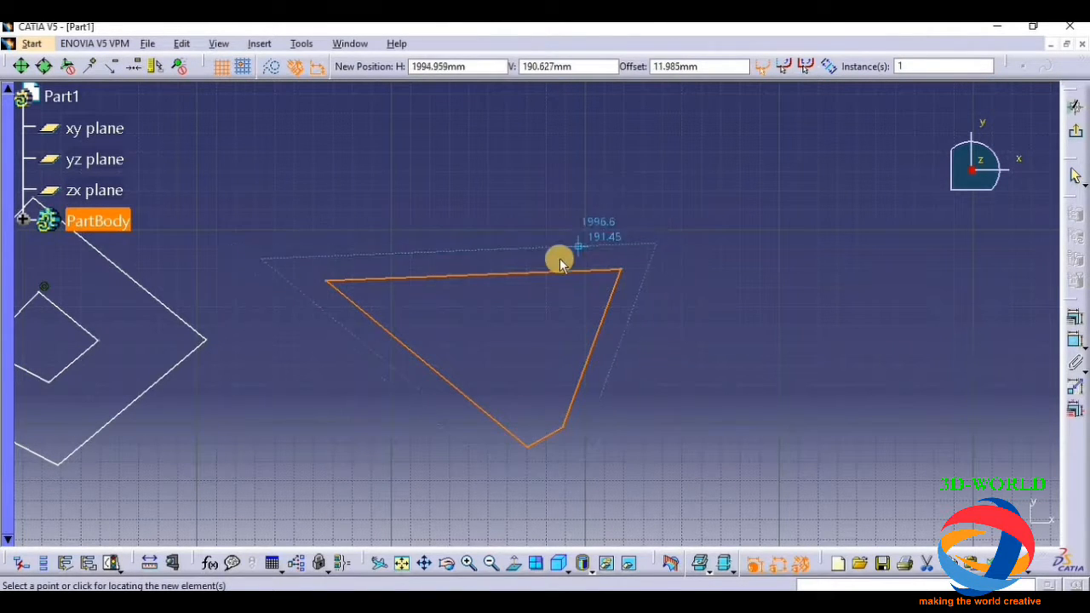
left_click_drag(558, 259, 511, 310)
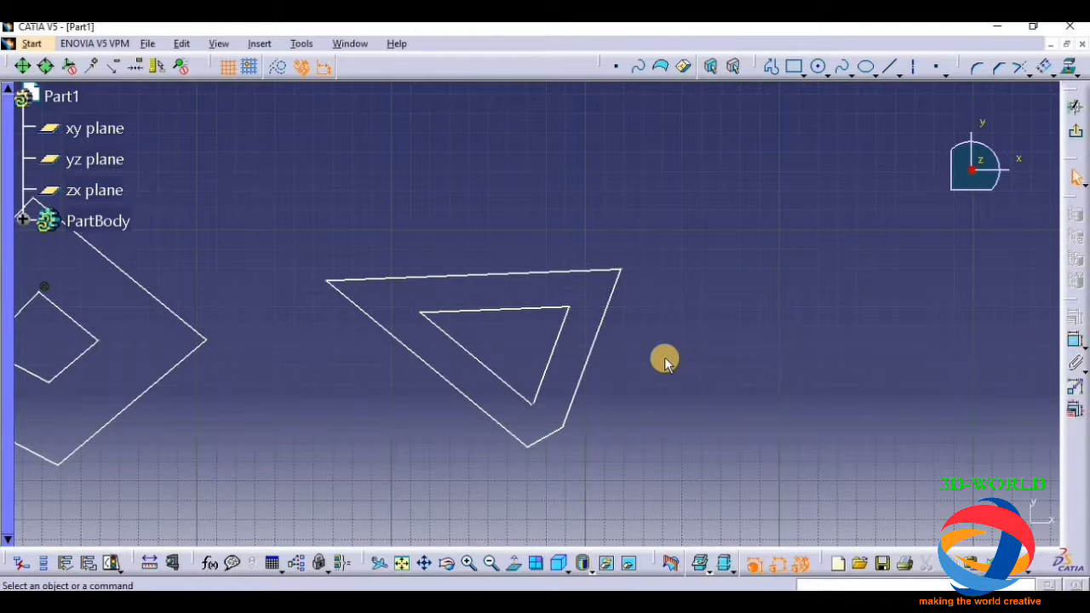
mouse_move(613, 395)
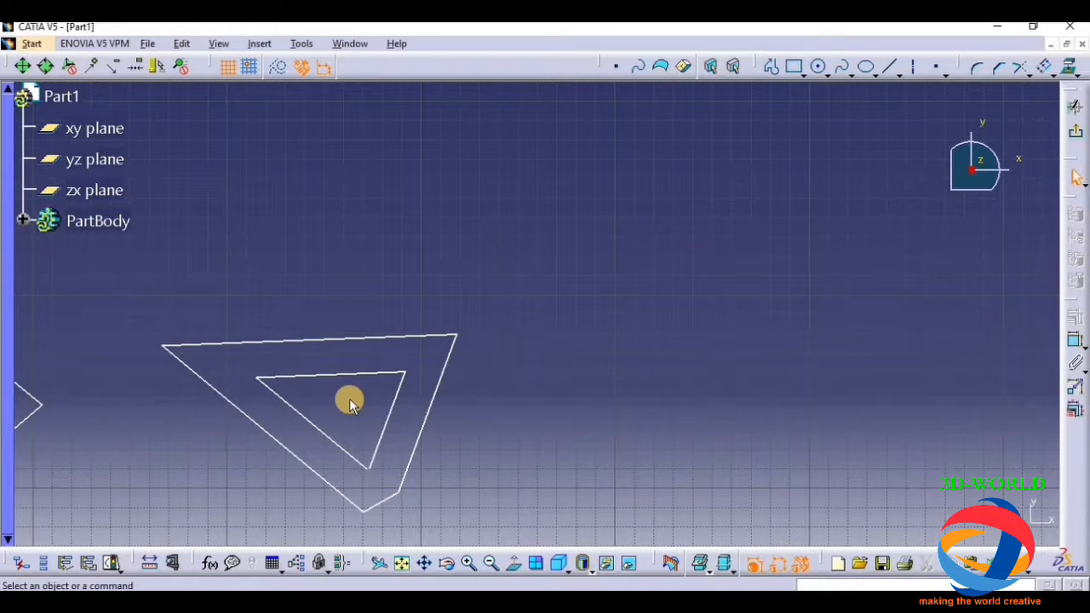
mouse_move(892, 272)
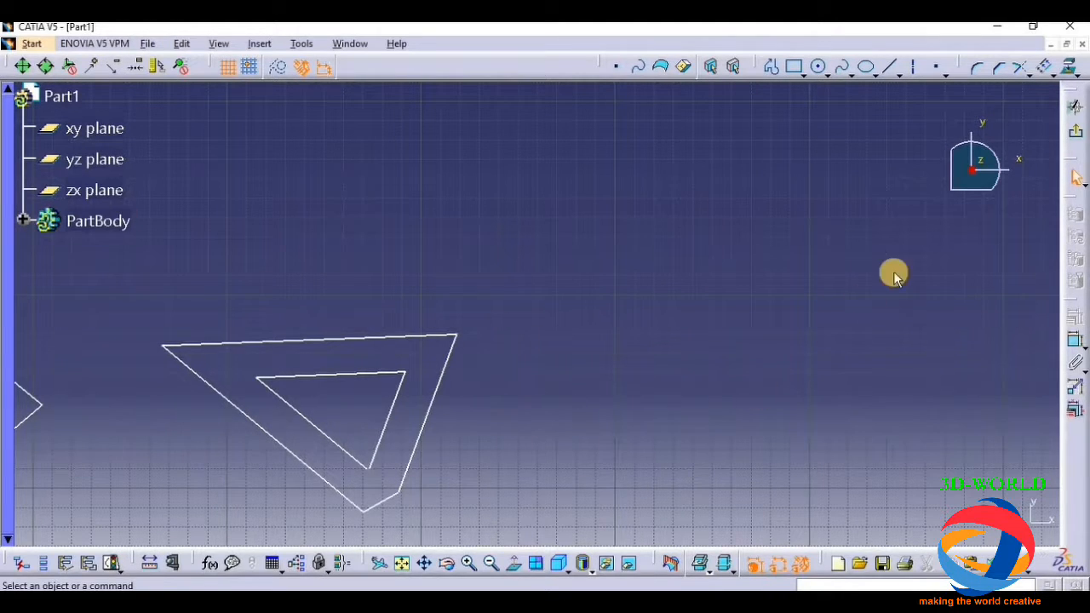